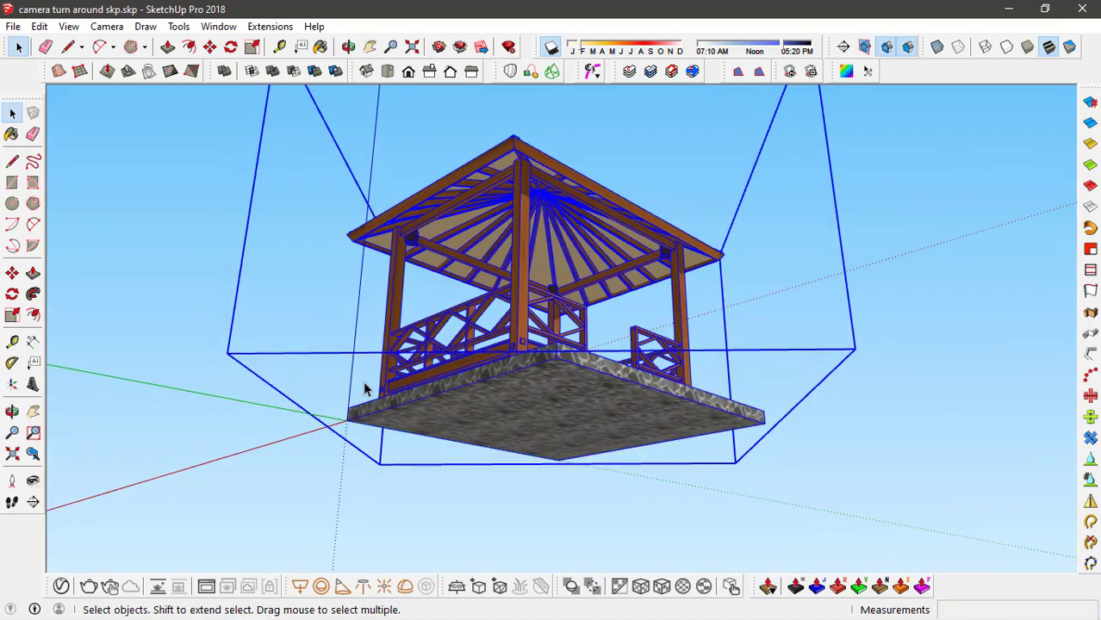
- Move the gazebo so its base midpoint sits on the model origin
drag(367, 389, 345, 403)
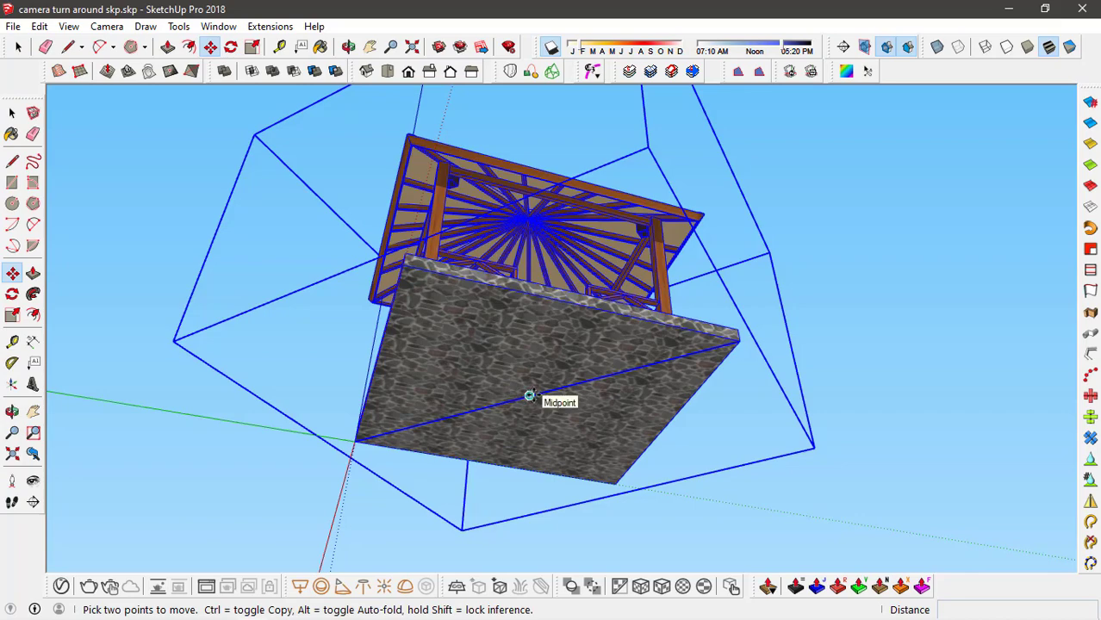
drag(531, 394, 353, 441)
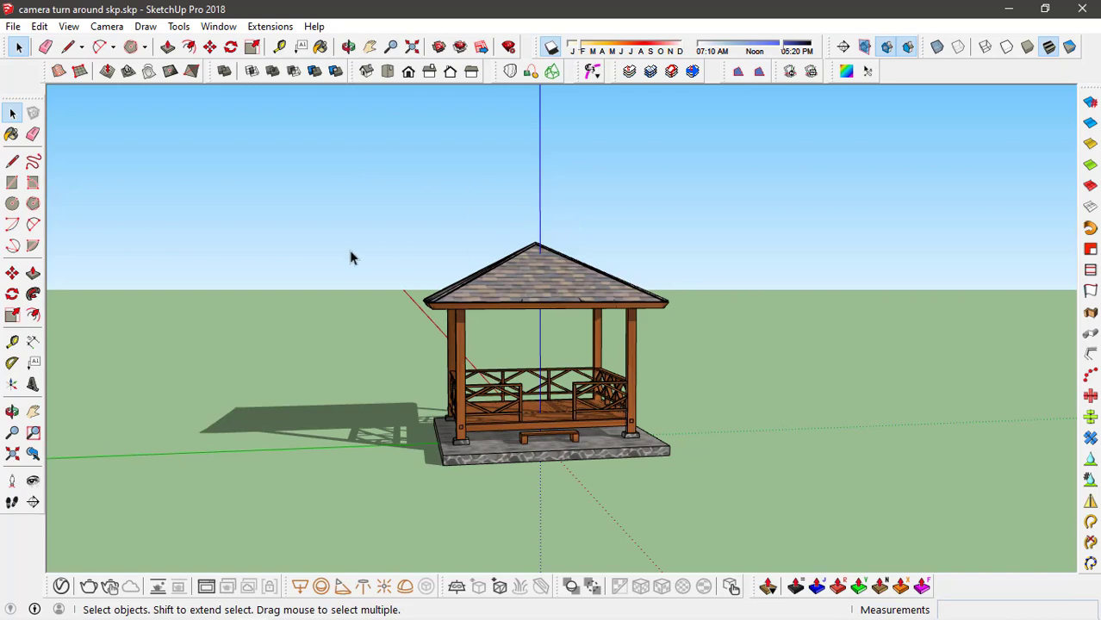
mouse_move(33, 205)
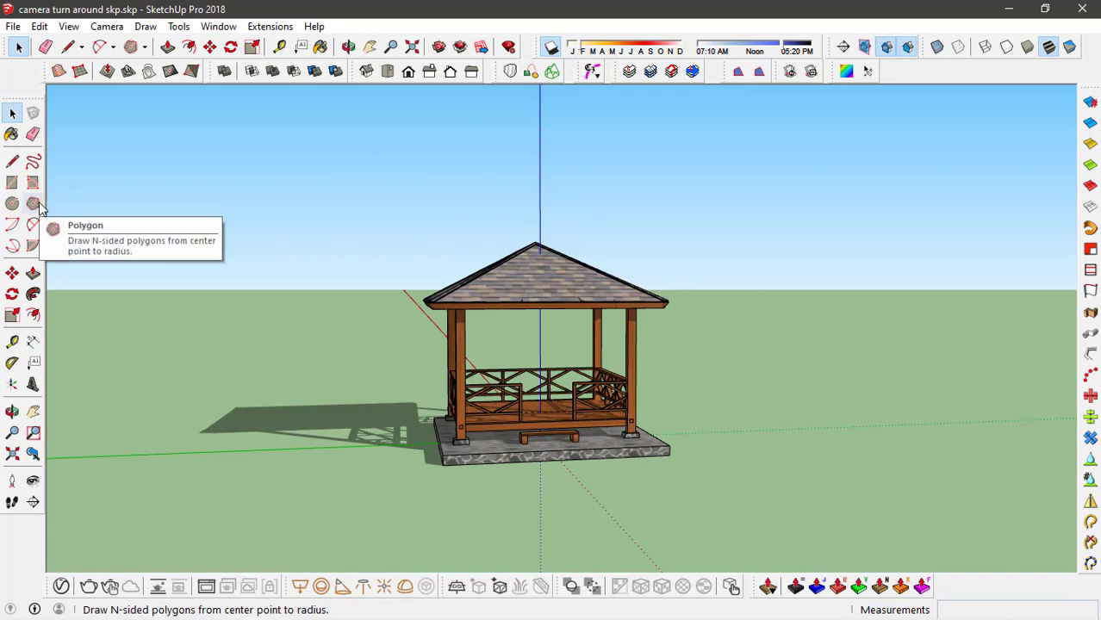
- Draw an 8-sided polygon centred on the origin around the gazebo and delete its face
drag(543, 344, 517, 328)
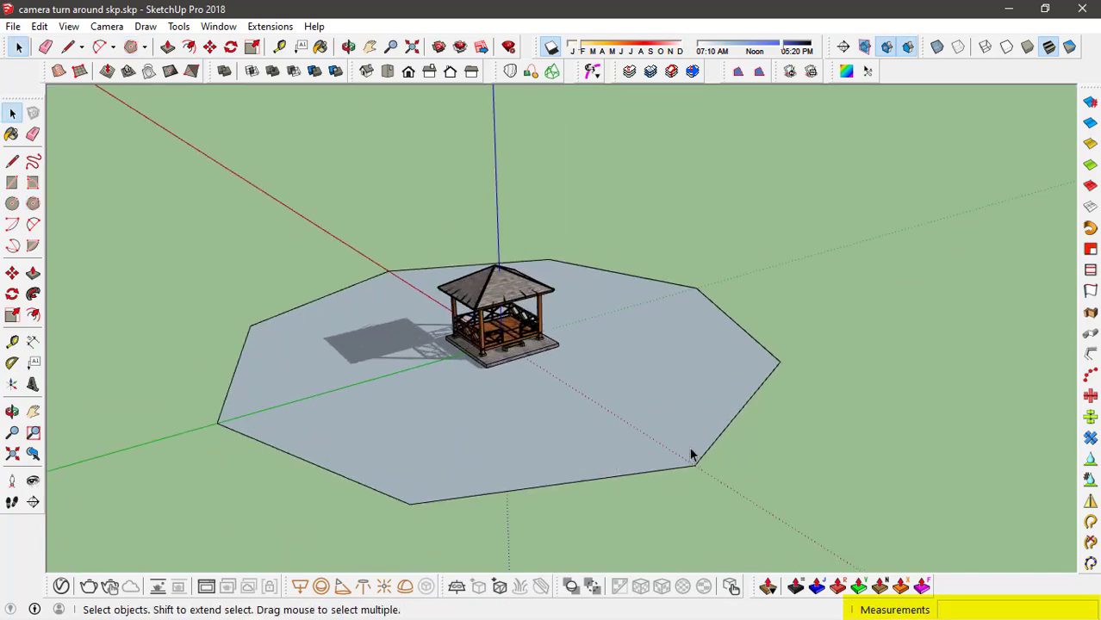
drag(693, 455, 737, 395)
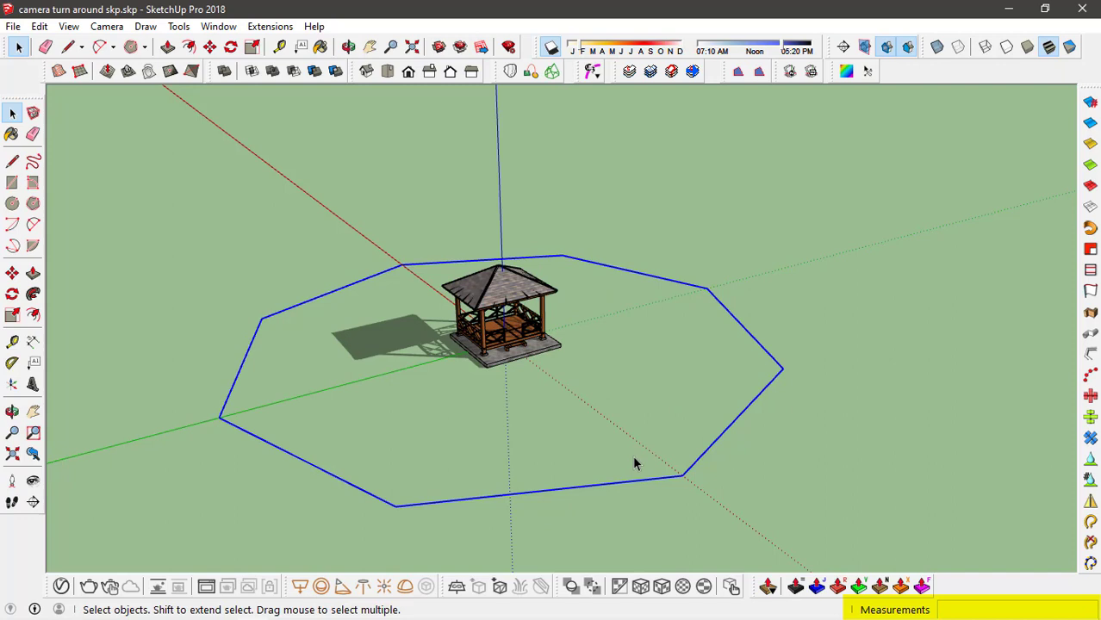
drag(634, 464, 747, 441)
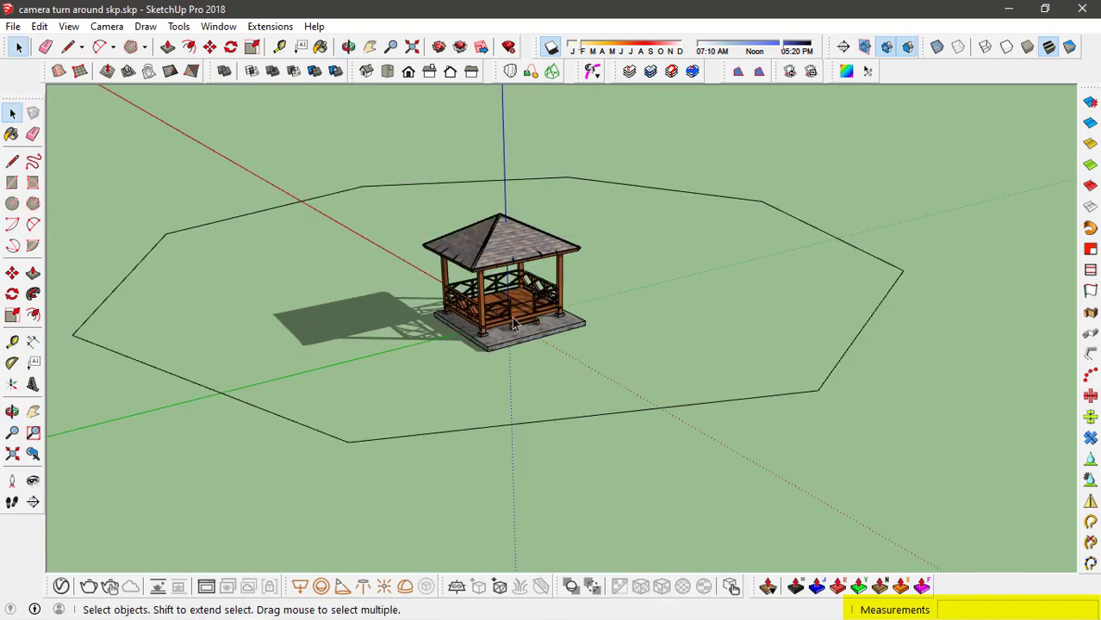
- Position the camera on an octagon corner facing the gazebo at 2.00m eye height
click(514, 324)
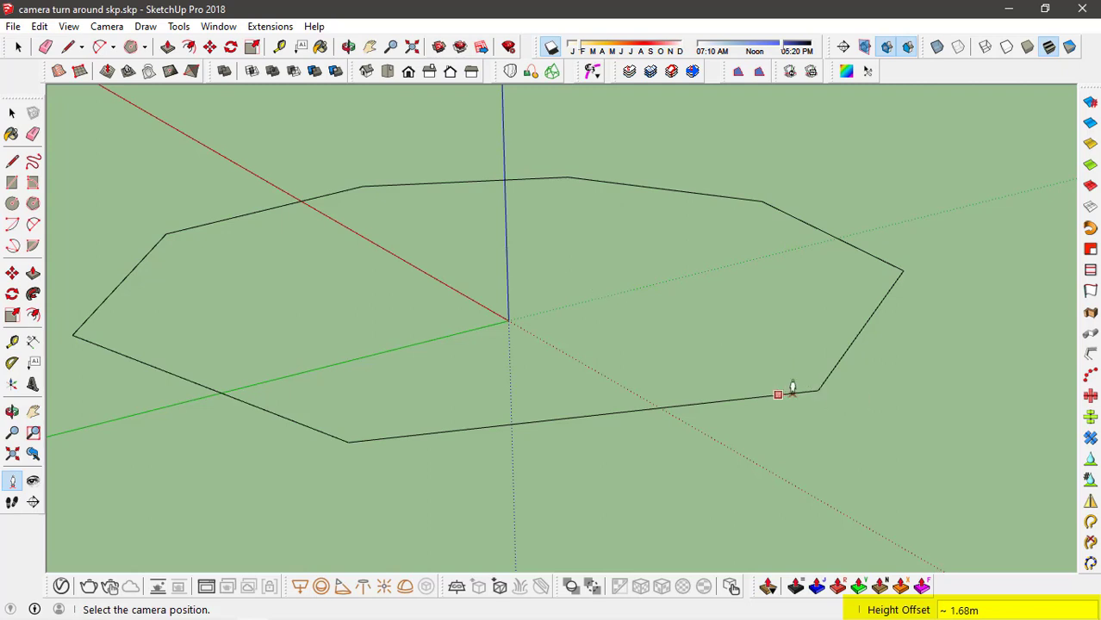
click(779, 395)
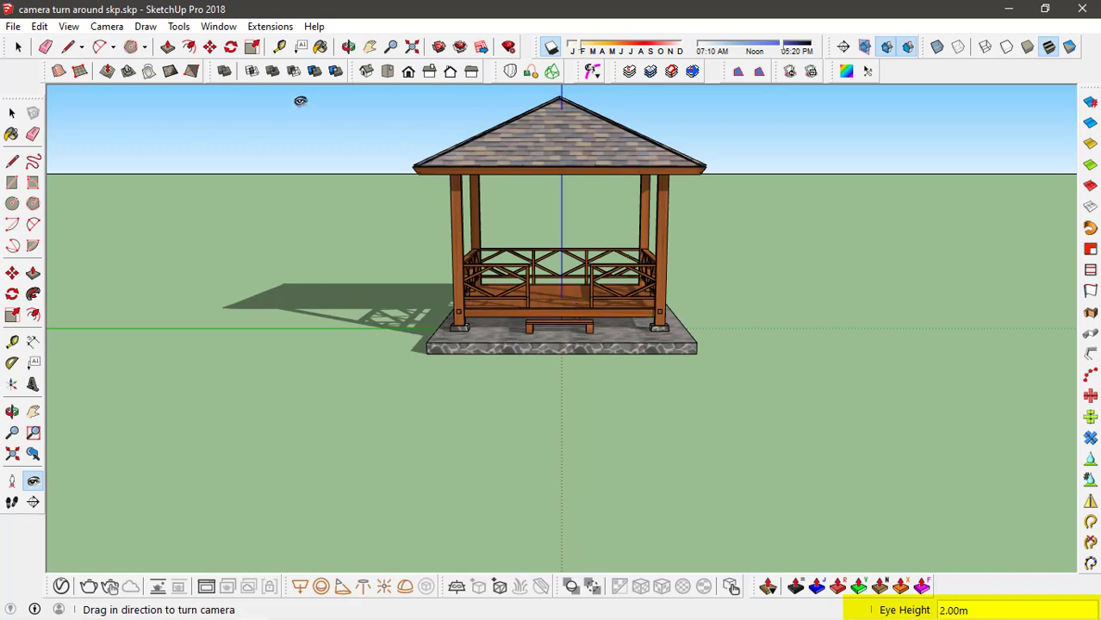
mouse_move(169, 157)
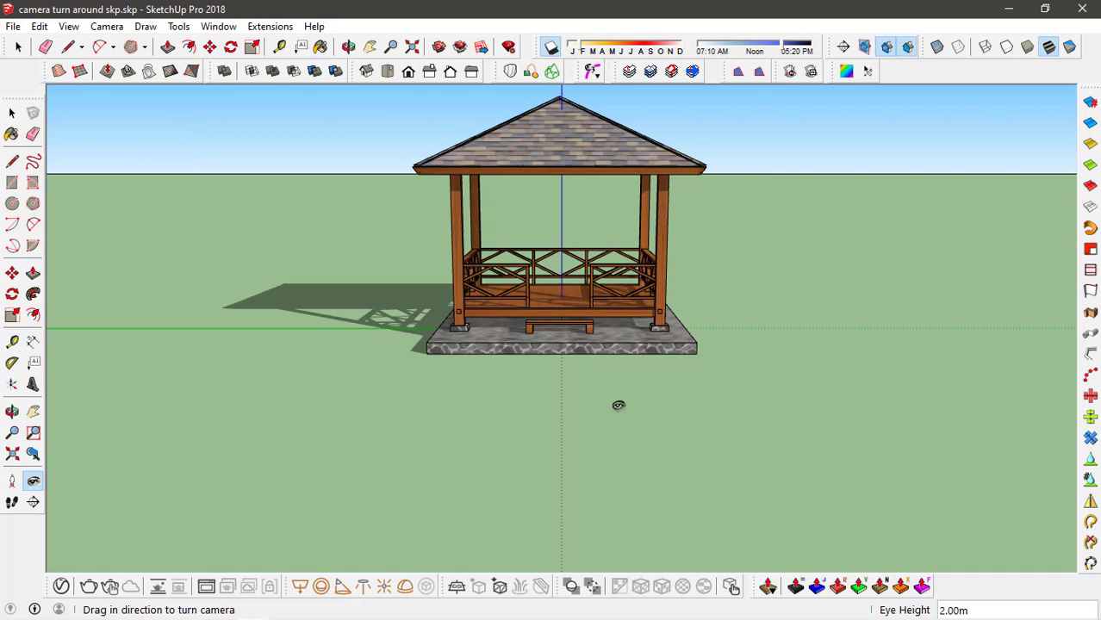
mouse_move(117, 96)
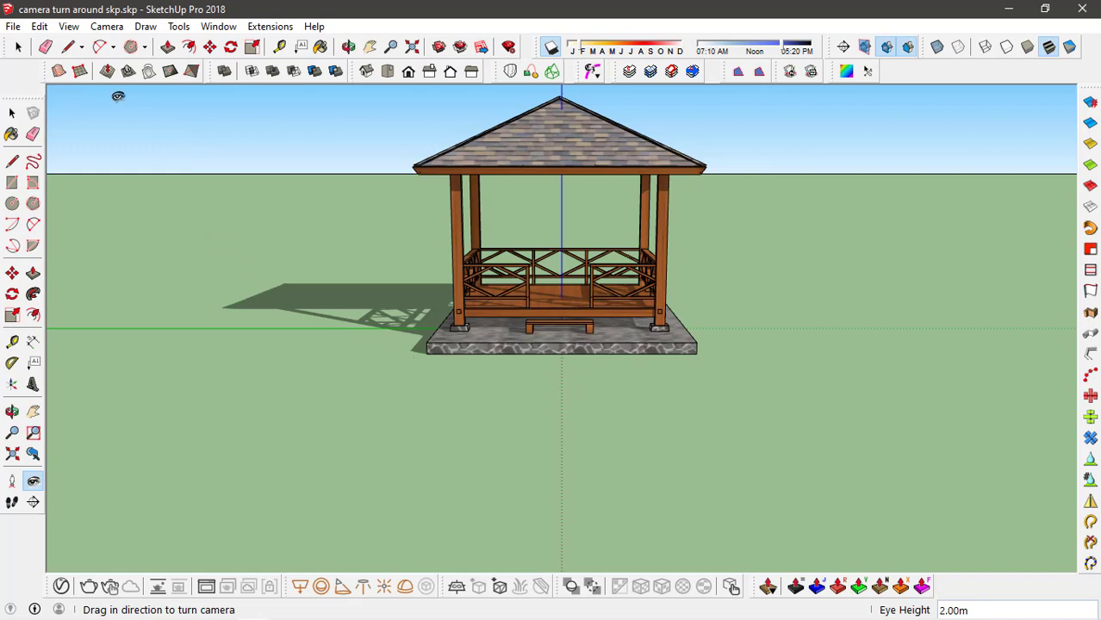
- Save the corner view as Scene 1 and stand the camera on the next octagon corner
click(69, 26)
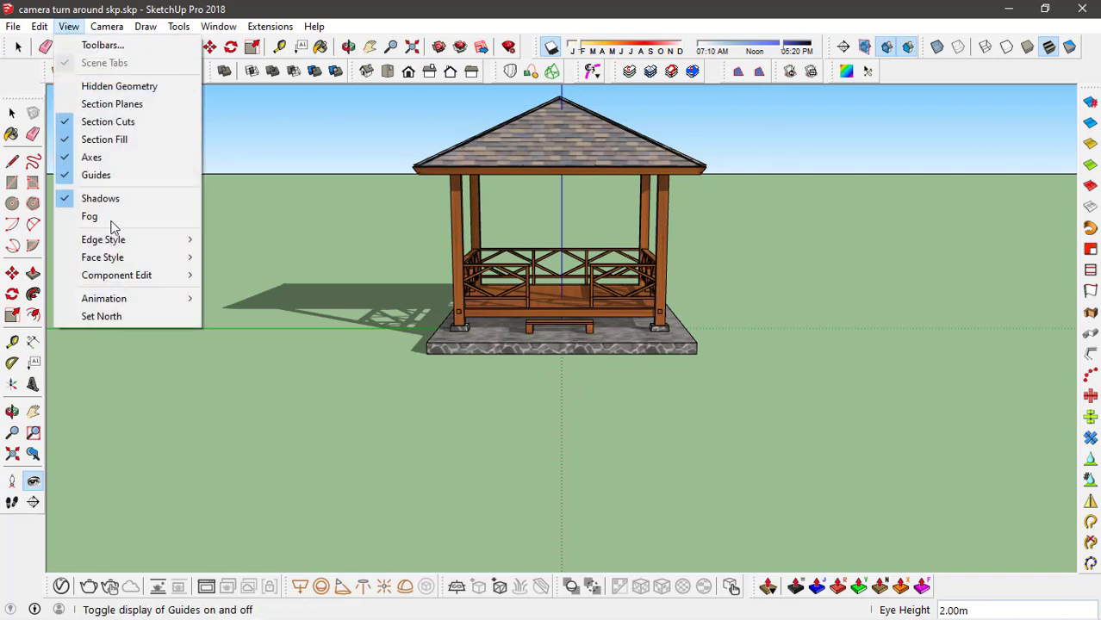
mouse_move(103, 298)
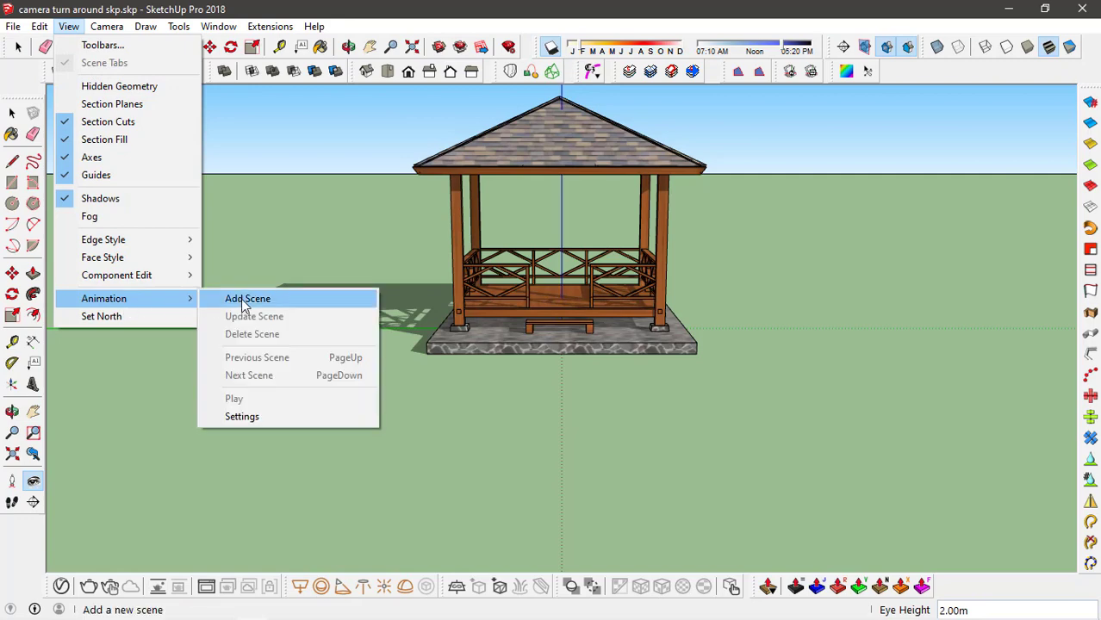
click(248, 298)
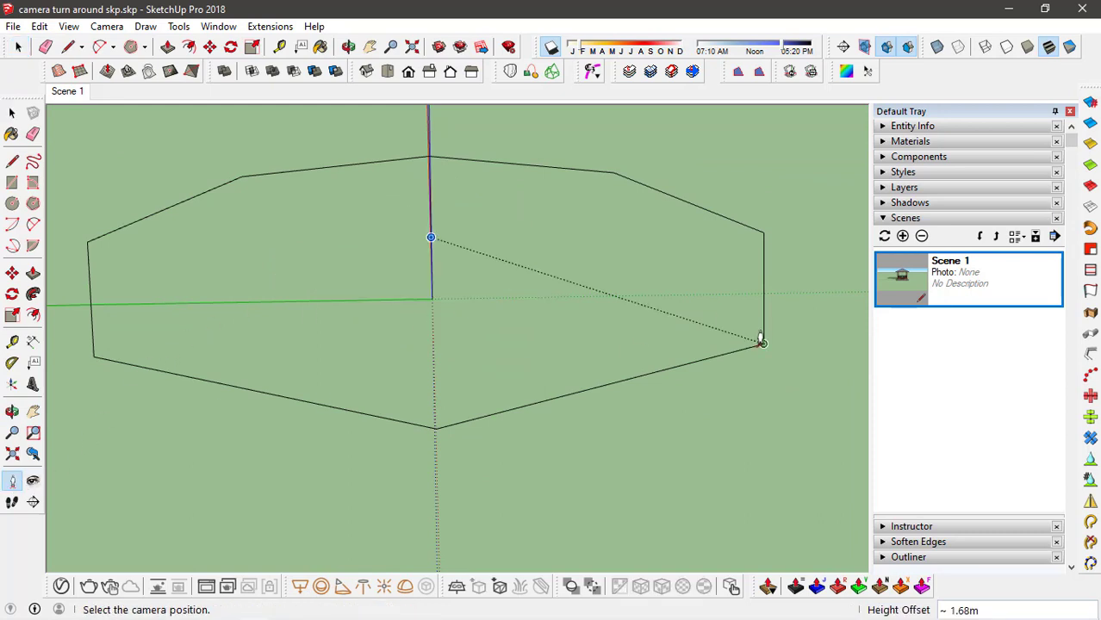
click(762, 343)
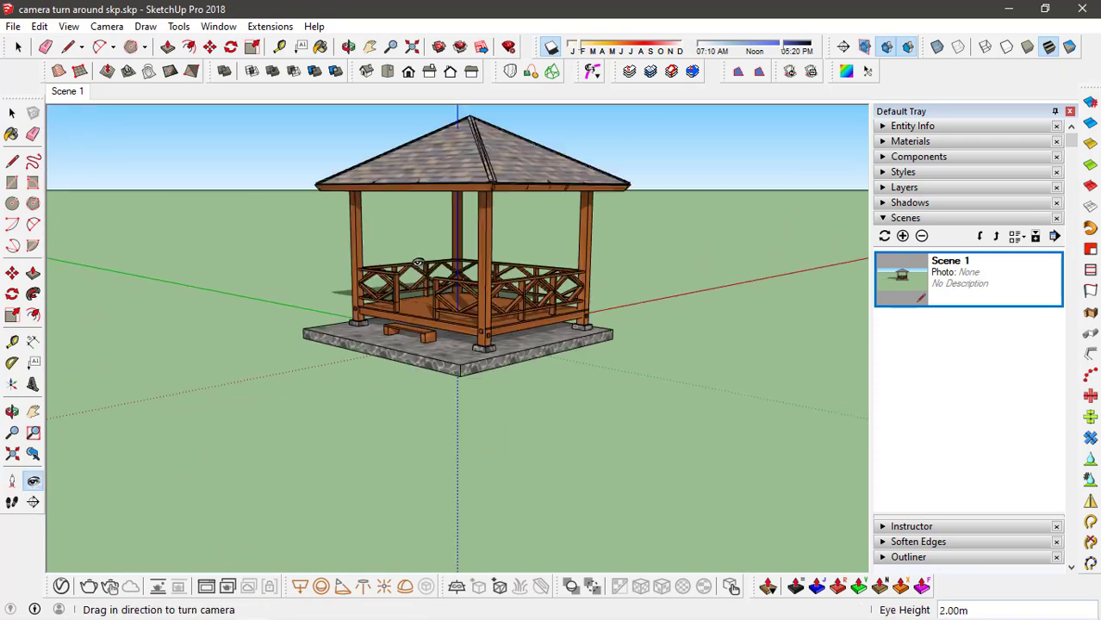
mouse_move(903, 234)
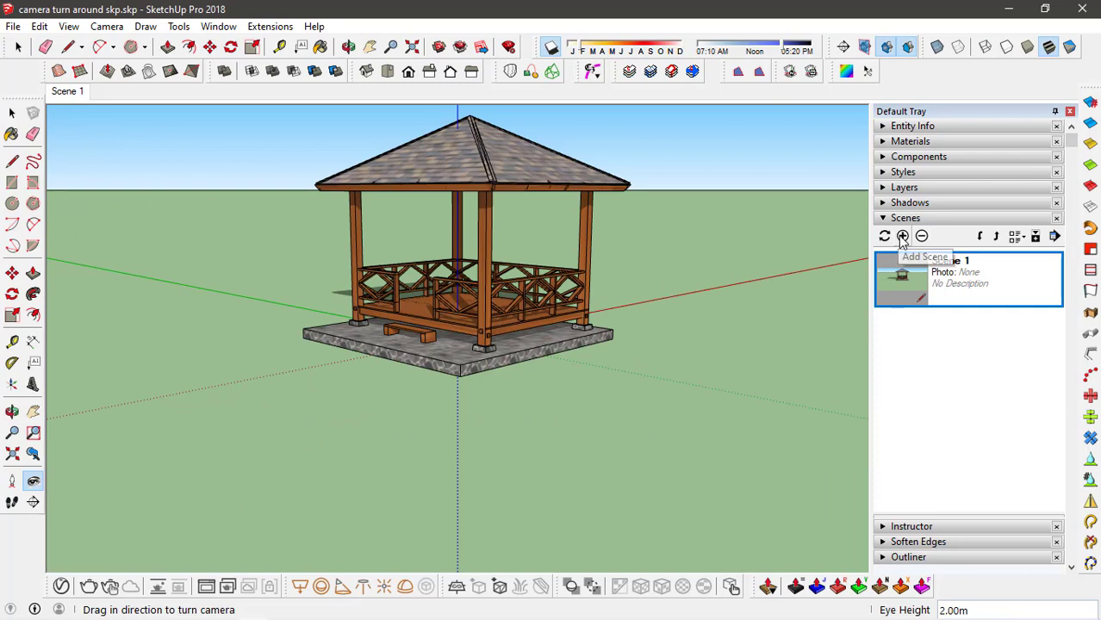
- Add scenes from the remaining octagon corners through Scene 8
click(903, 236)
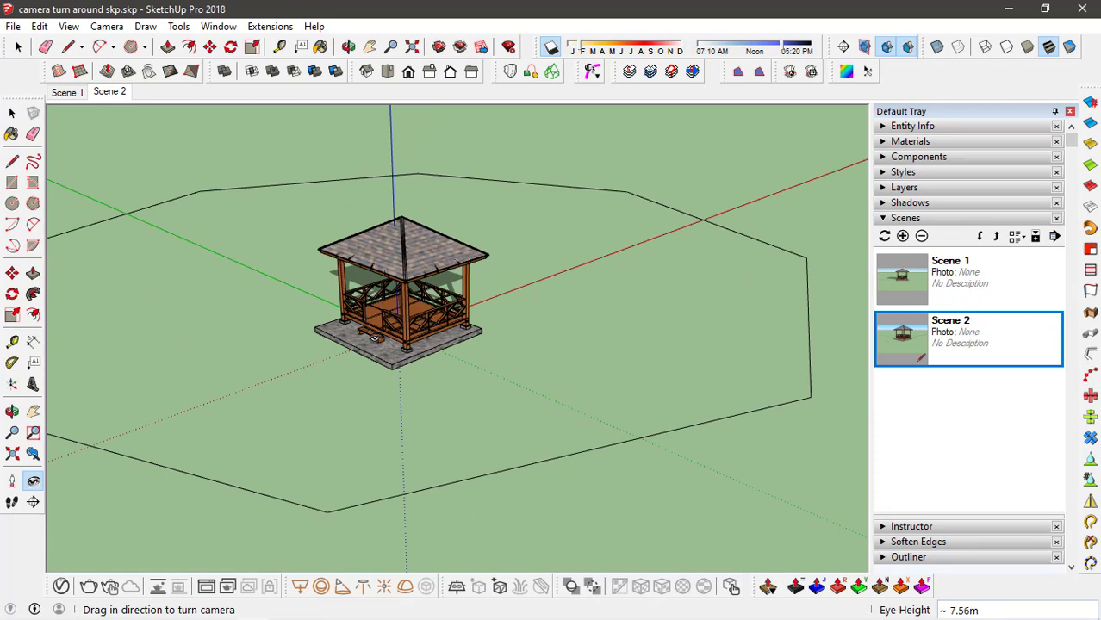
mouse_move(438, 509)
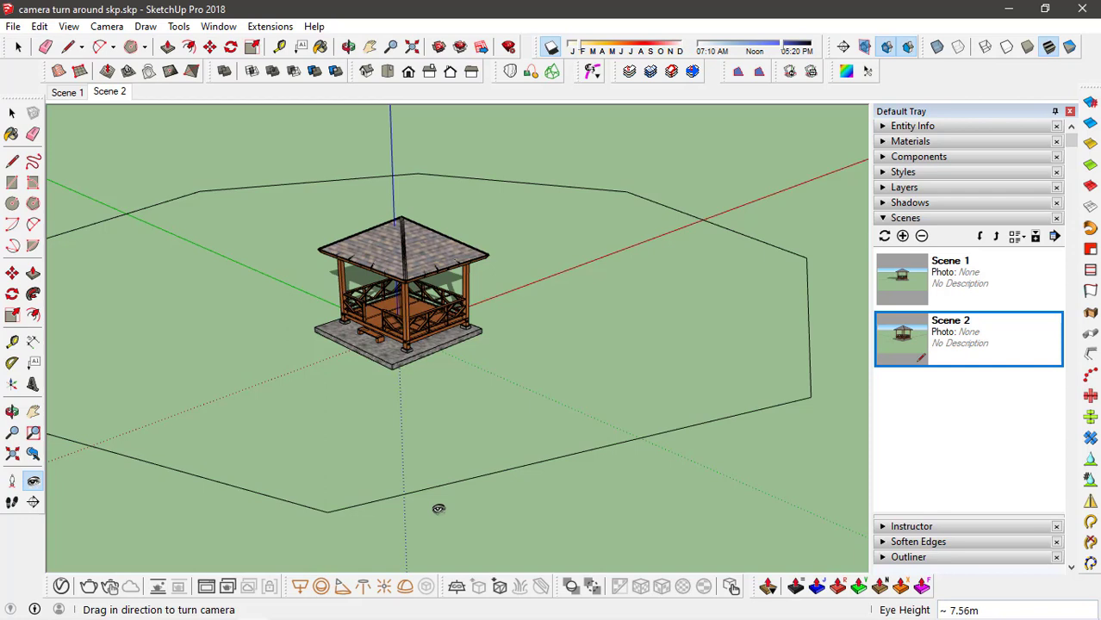
mouse_move(948, 445)
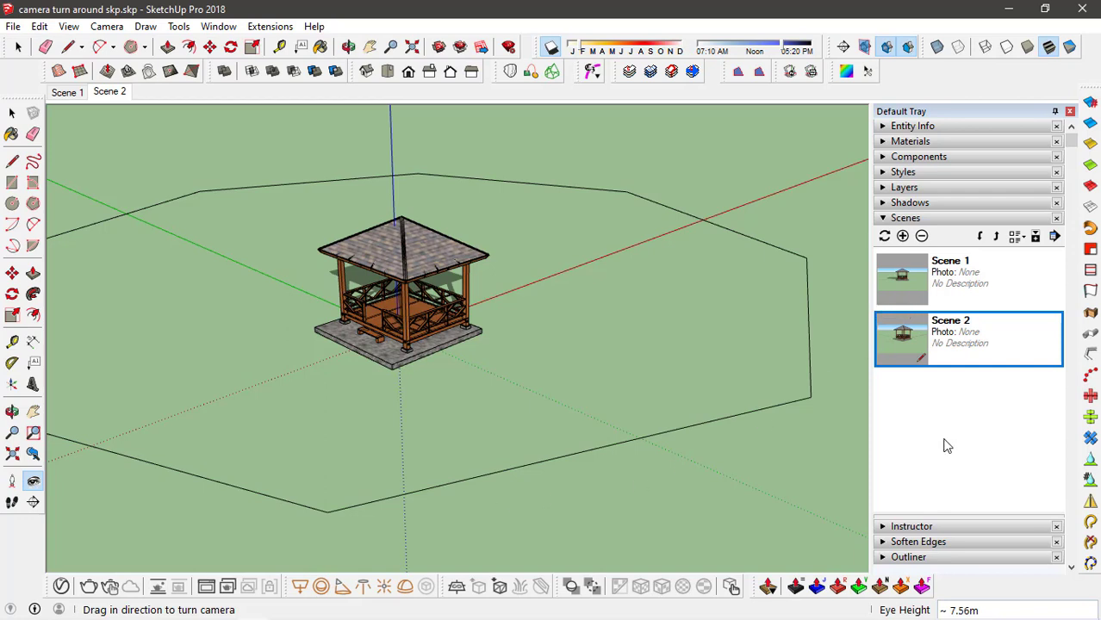
click(12, 114)
text(2.00m)
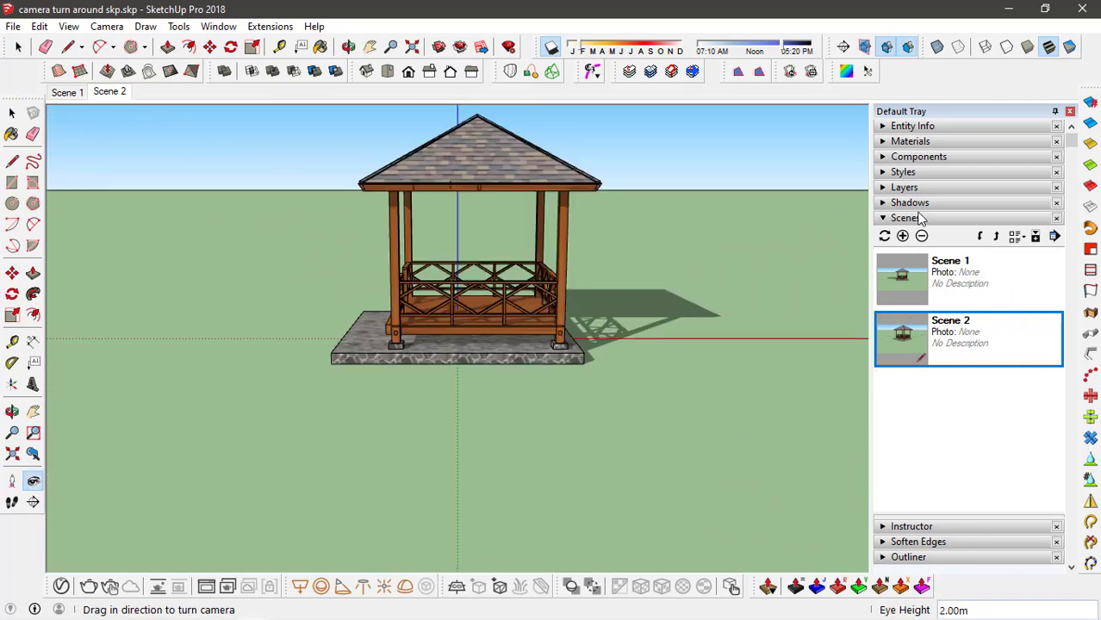
click(902, 234)
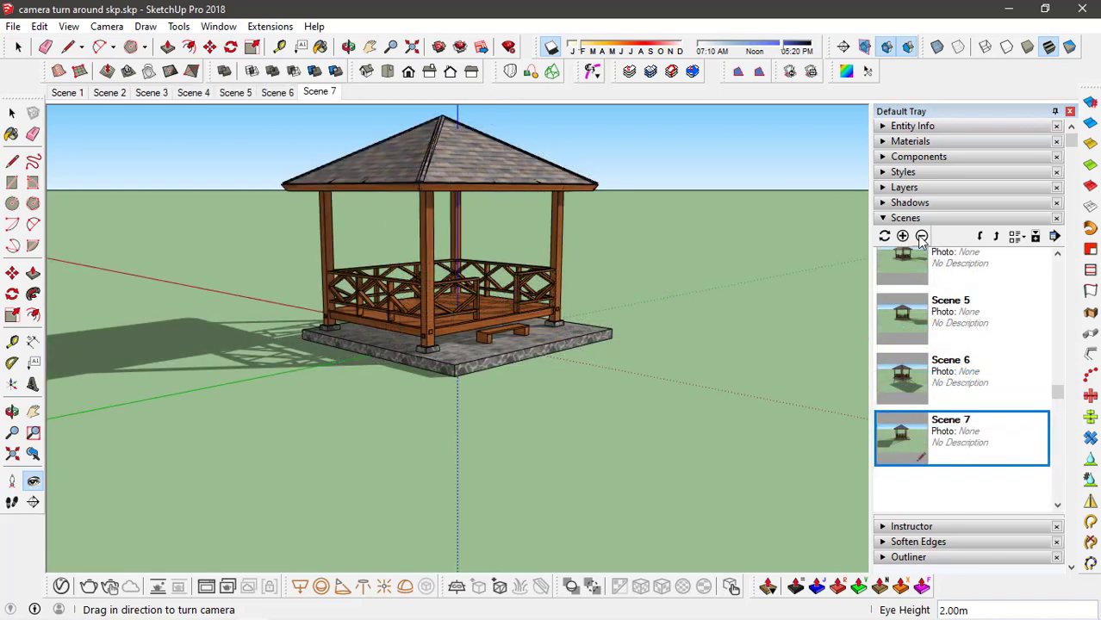
click(902, 234)
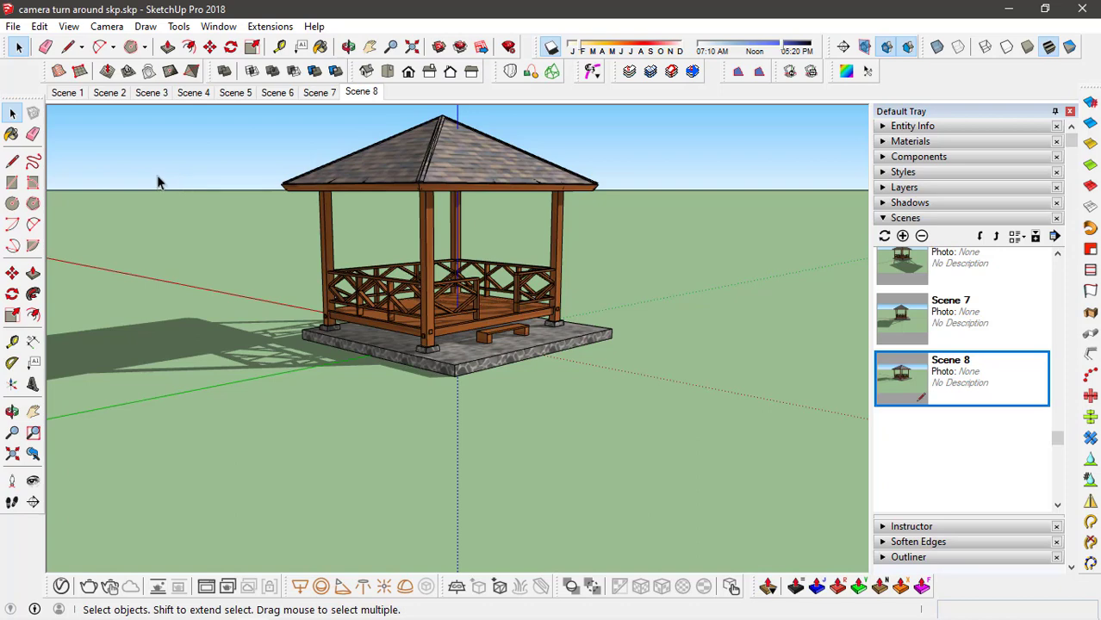
- Play the animation through the eight gazebo scenes
click(69, 26)
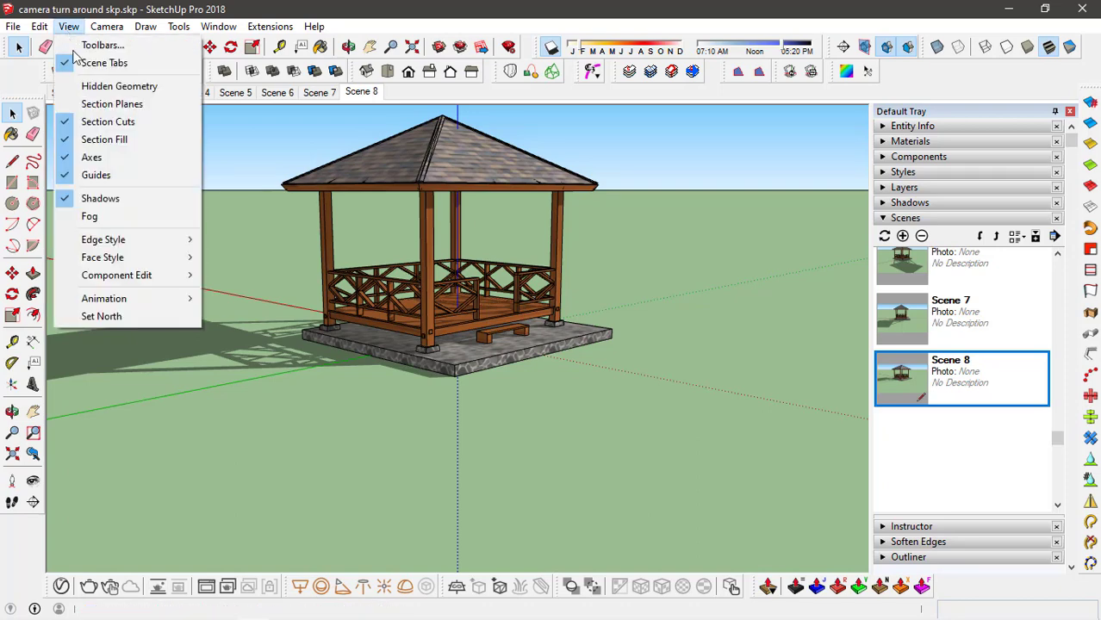
mouse_move(104, 298)
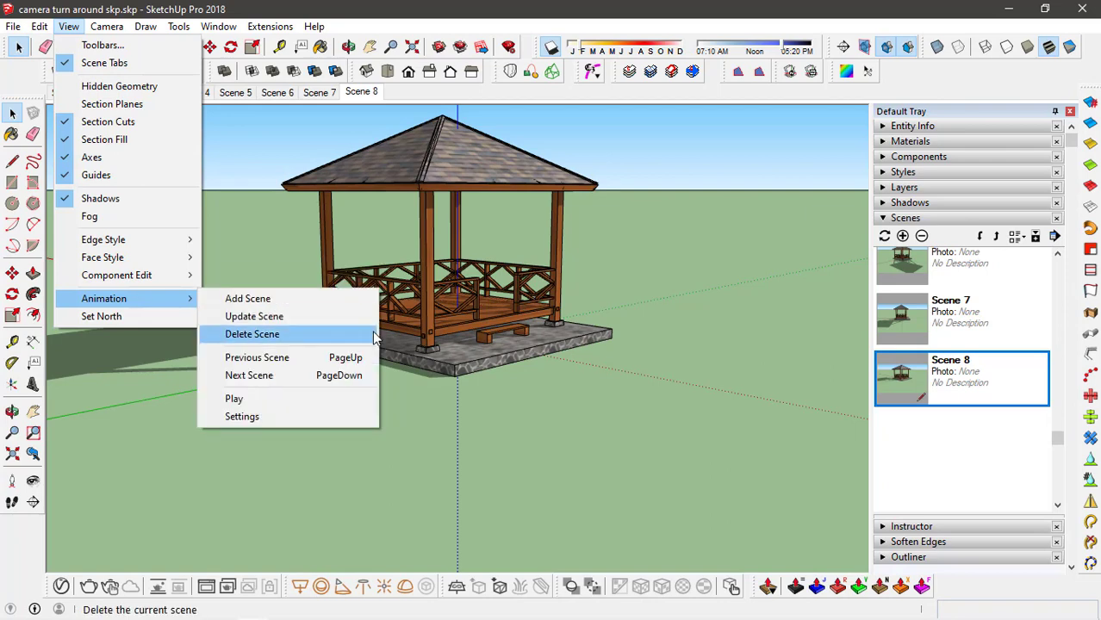
click(234, 398)
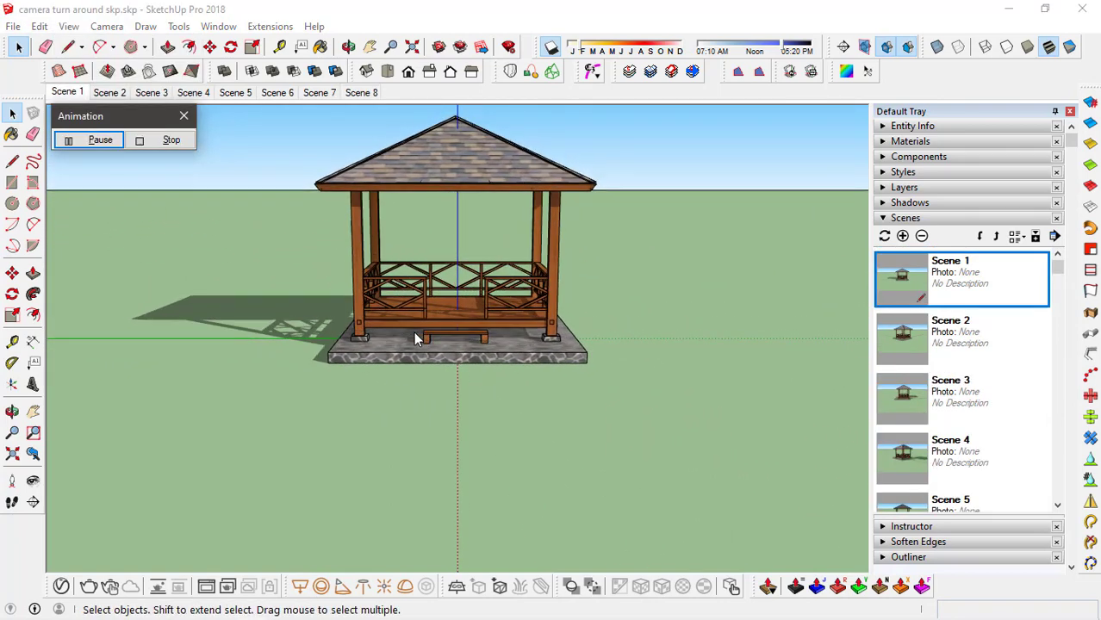
click(110, 93)
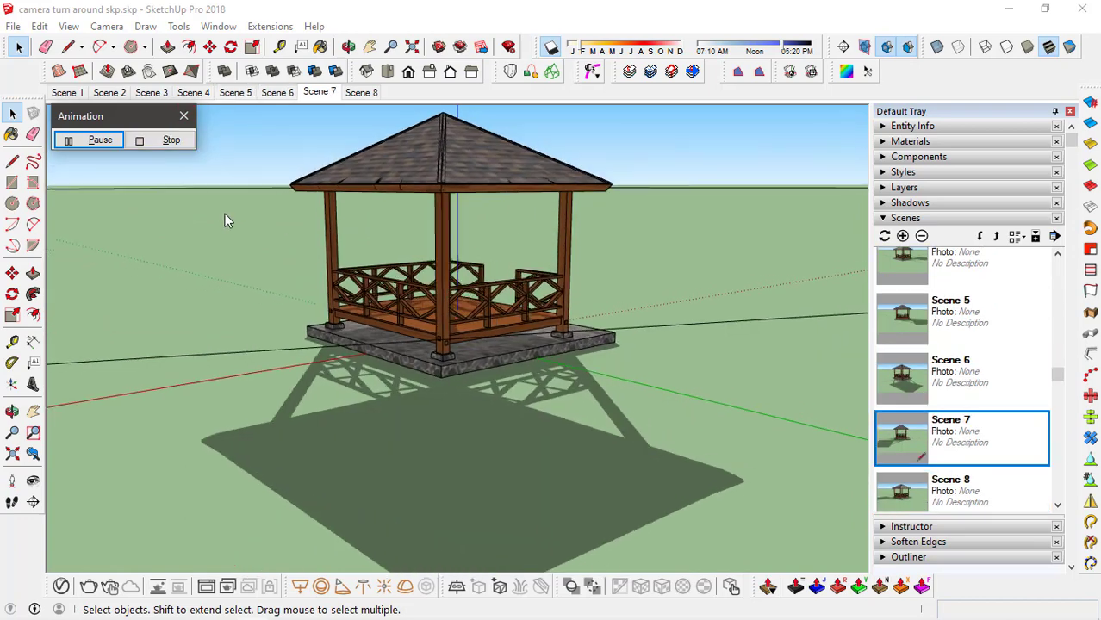
click(69, 25)
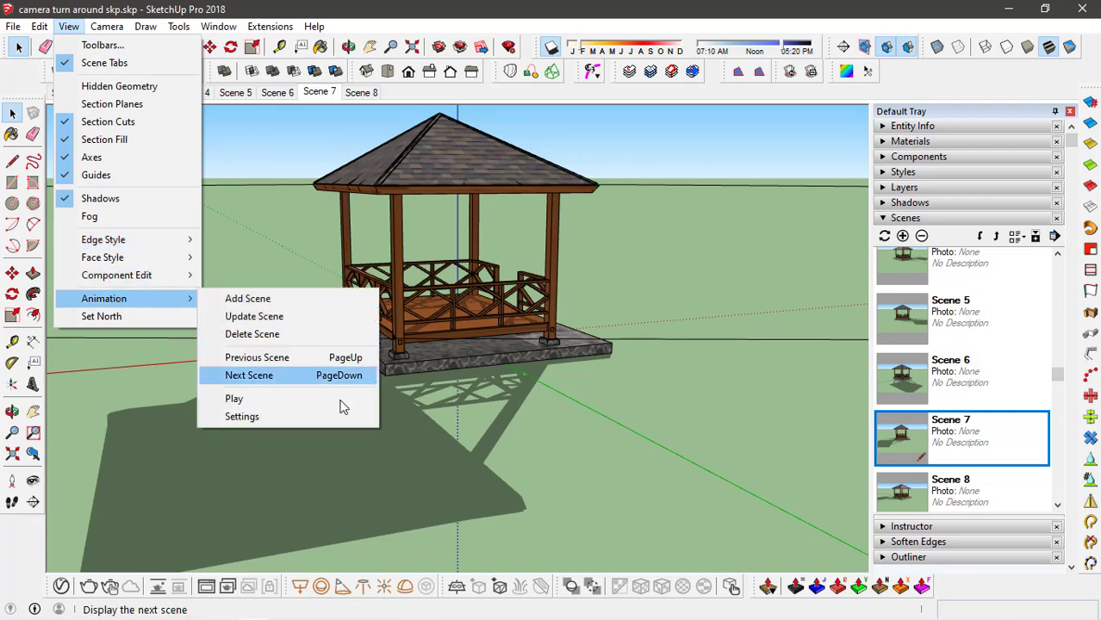
- Keep 2-second scene transitions with zero delay in Model Info > Animation and close it
click(241, 415)
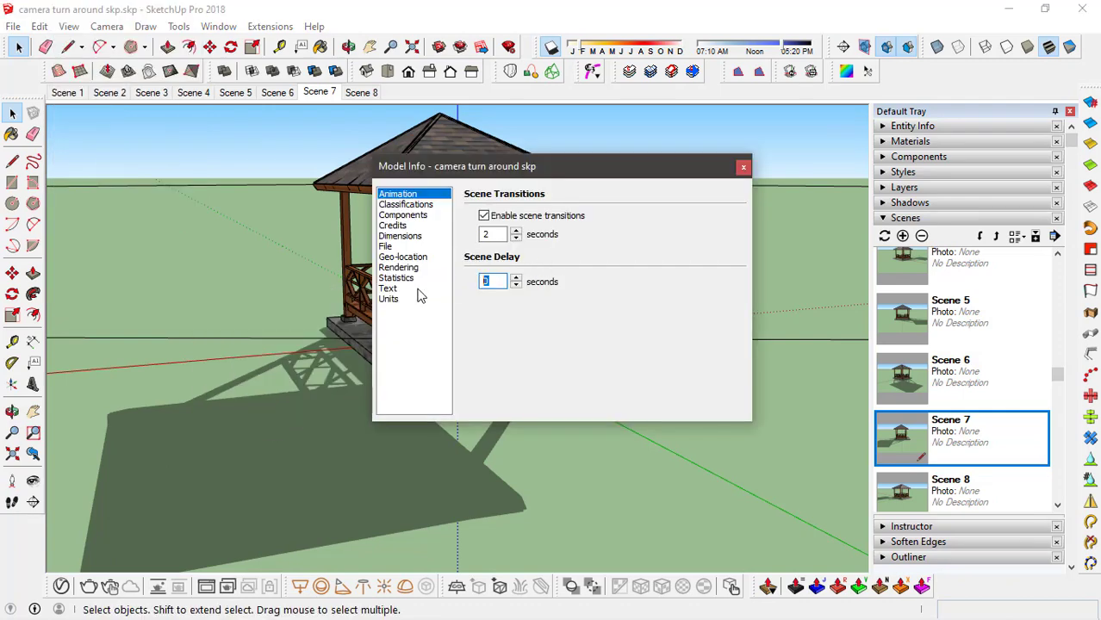
click(492, 283)
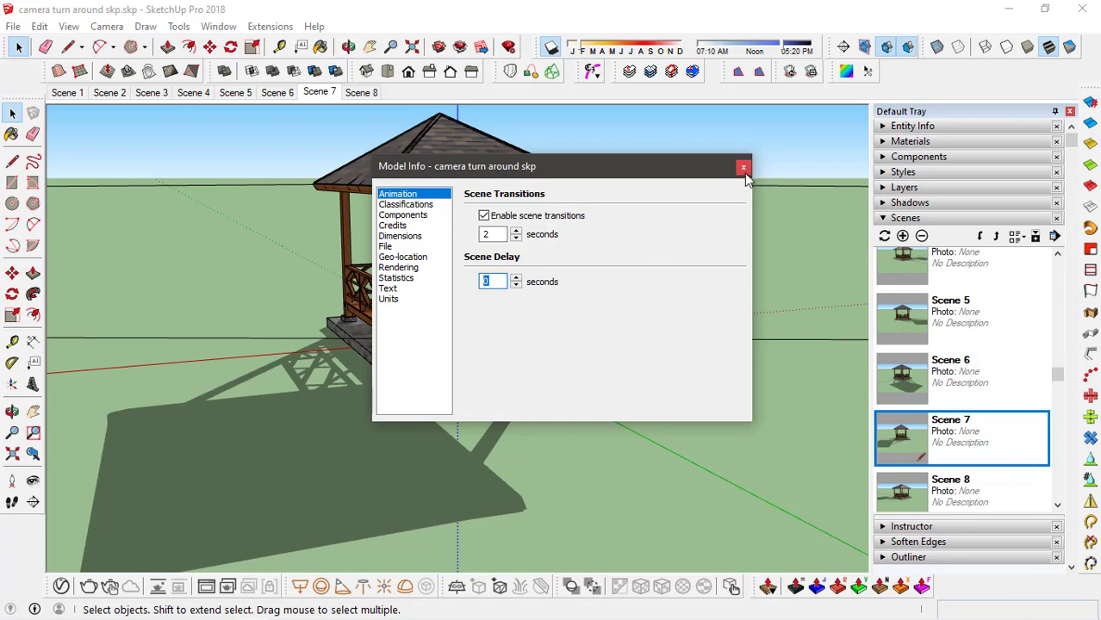
click(742, 166)
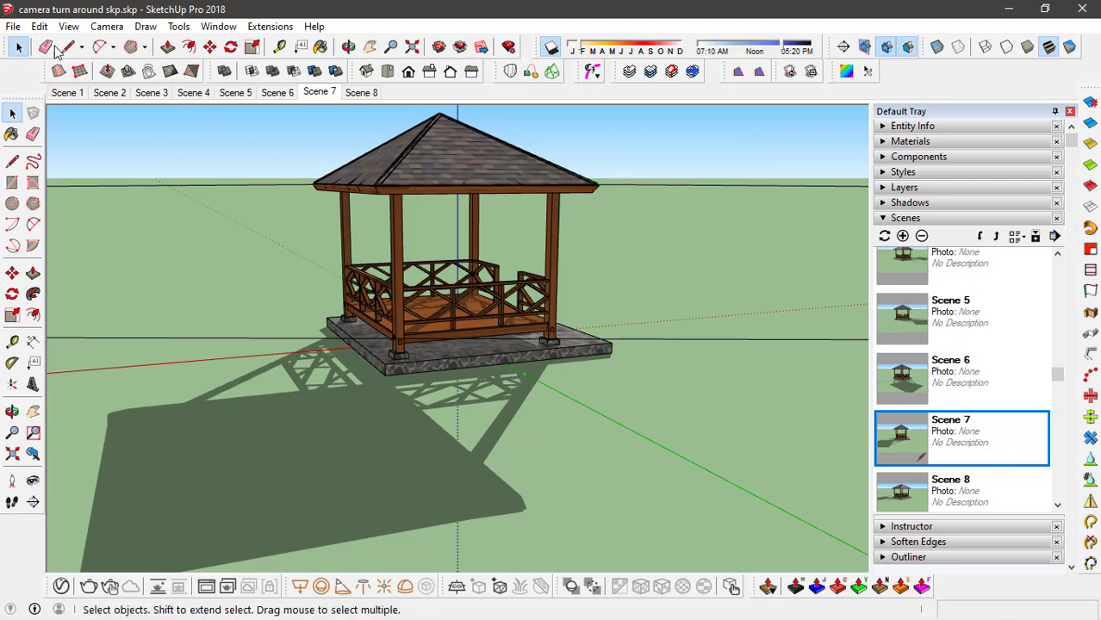
- Jump to Scene 8, the distant view of the gazebo
click(69, 26)
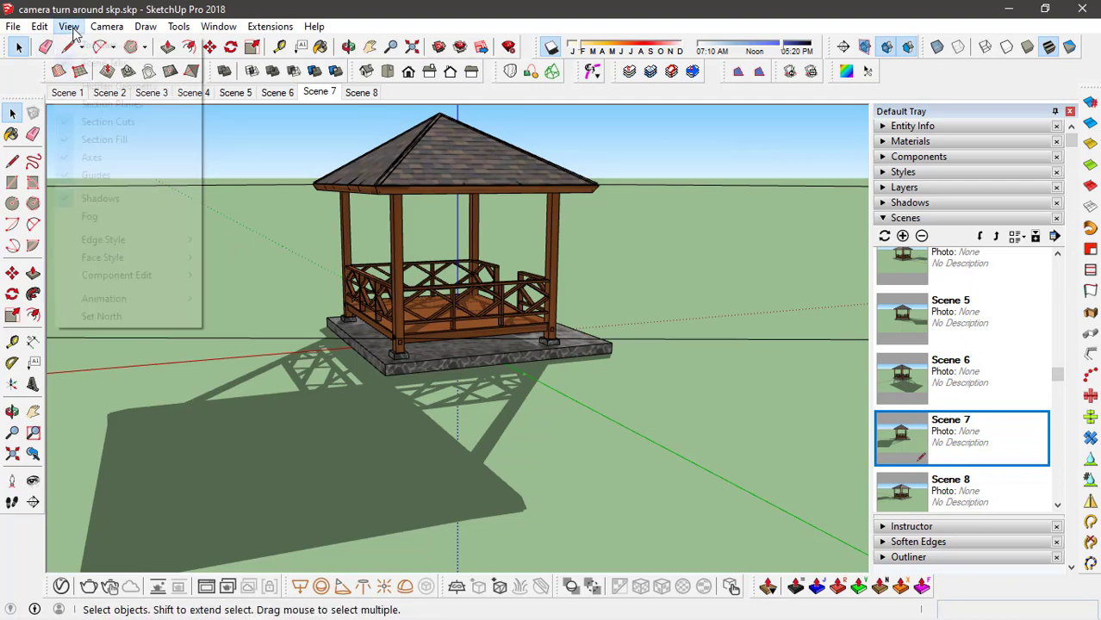
mouse_move(103, 298)
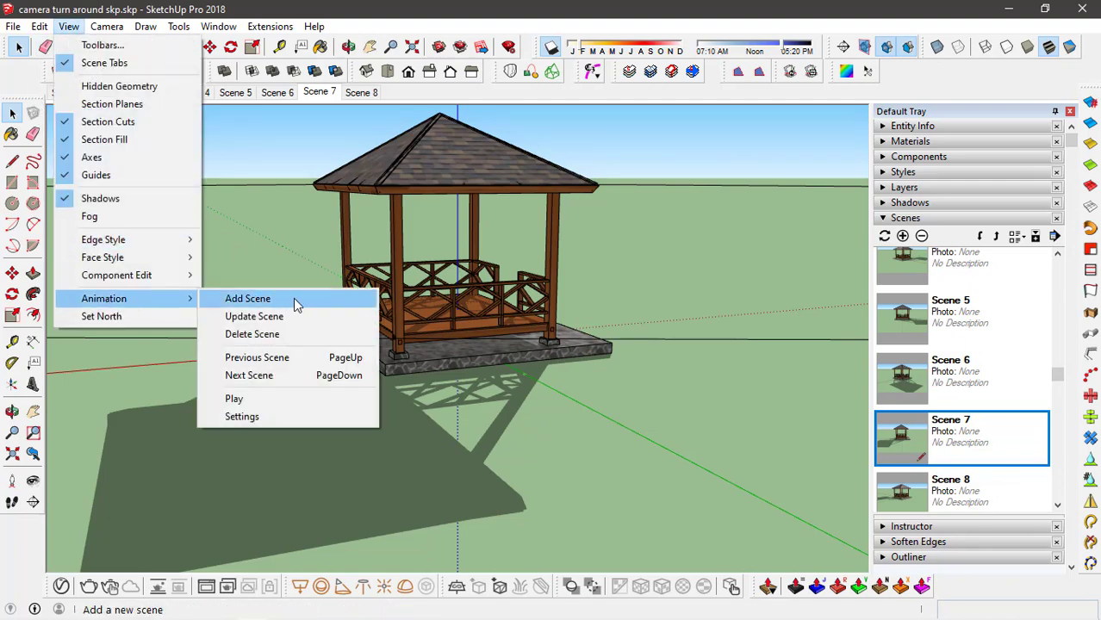
click(234, 398)
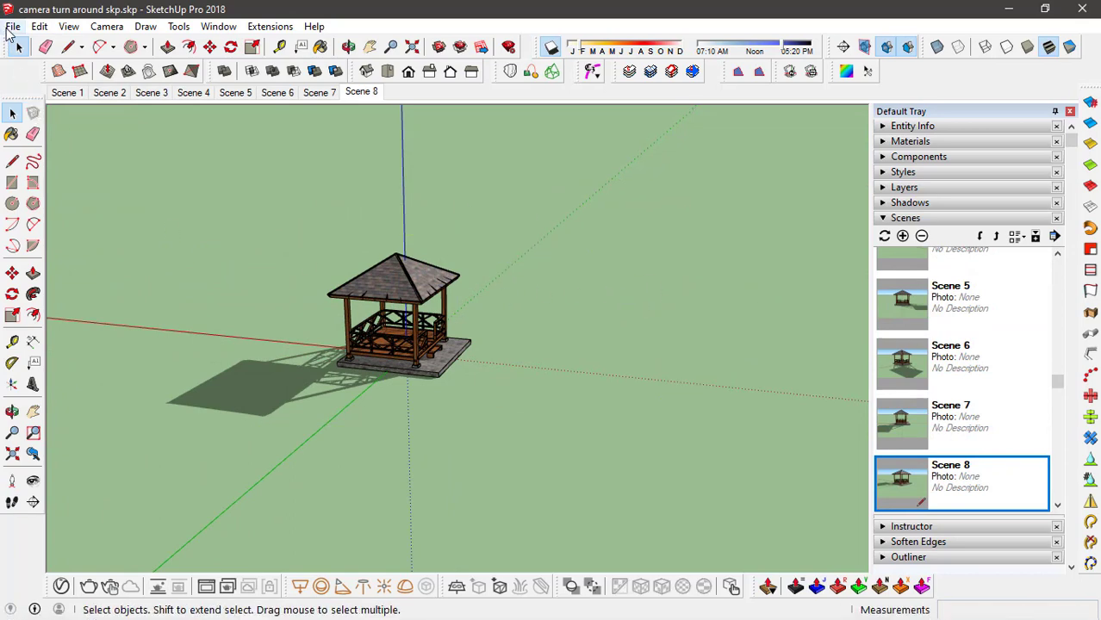
- Start an animation video export as an H.264 MP4
click(13, 26)
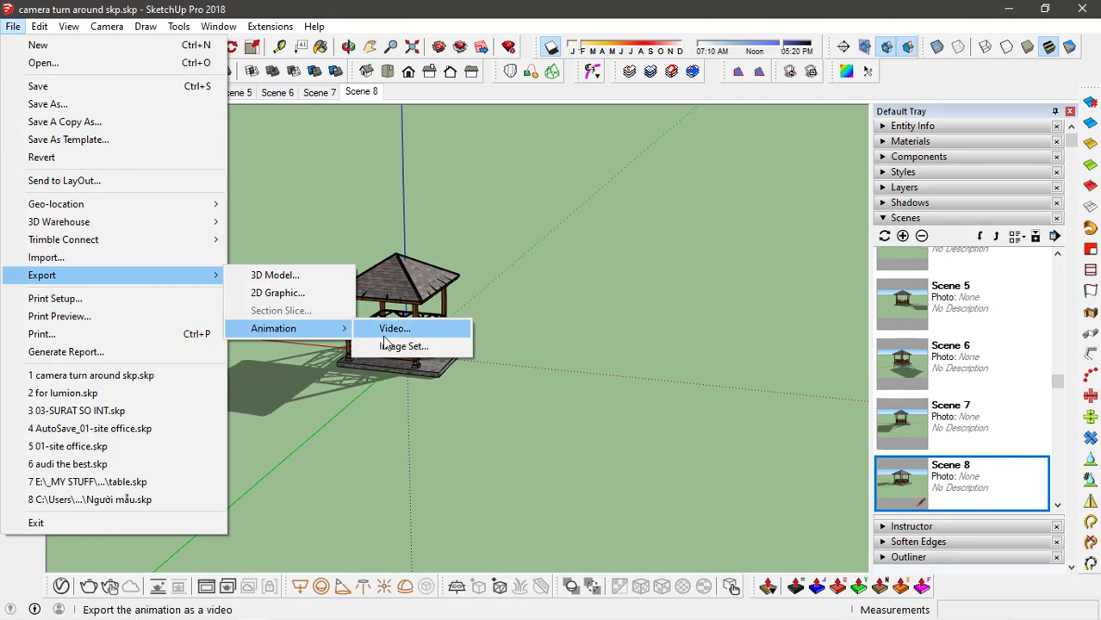
click(393, 327)
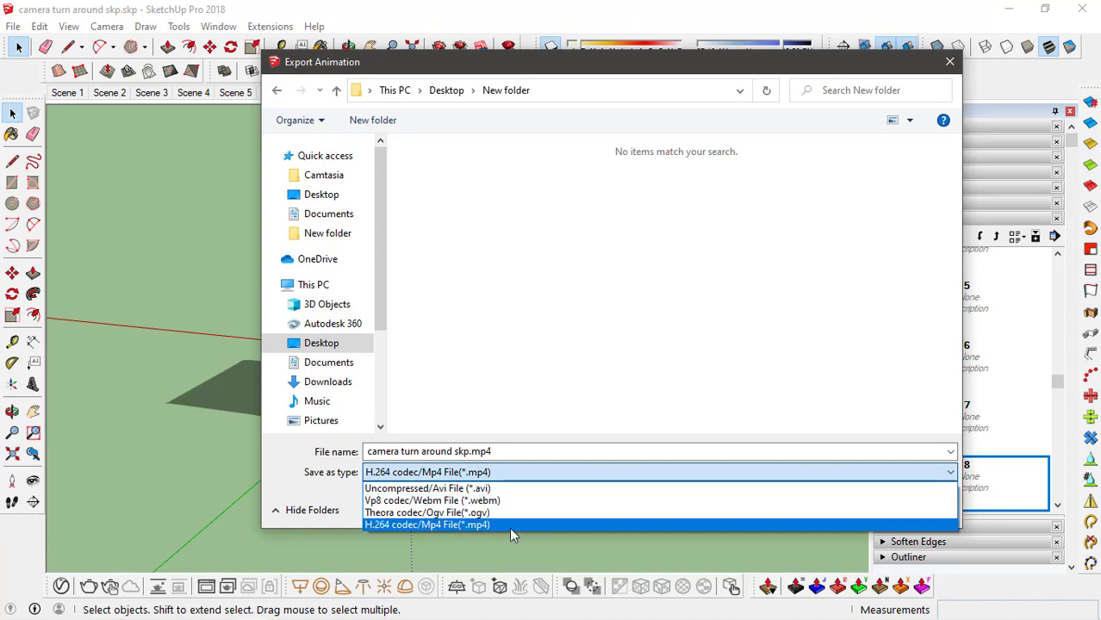
click(427, 524)
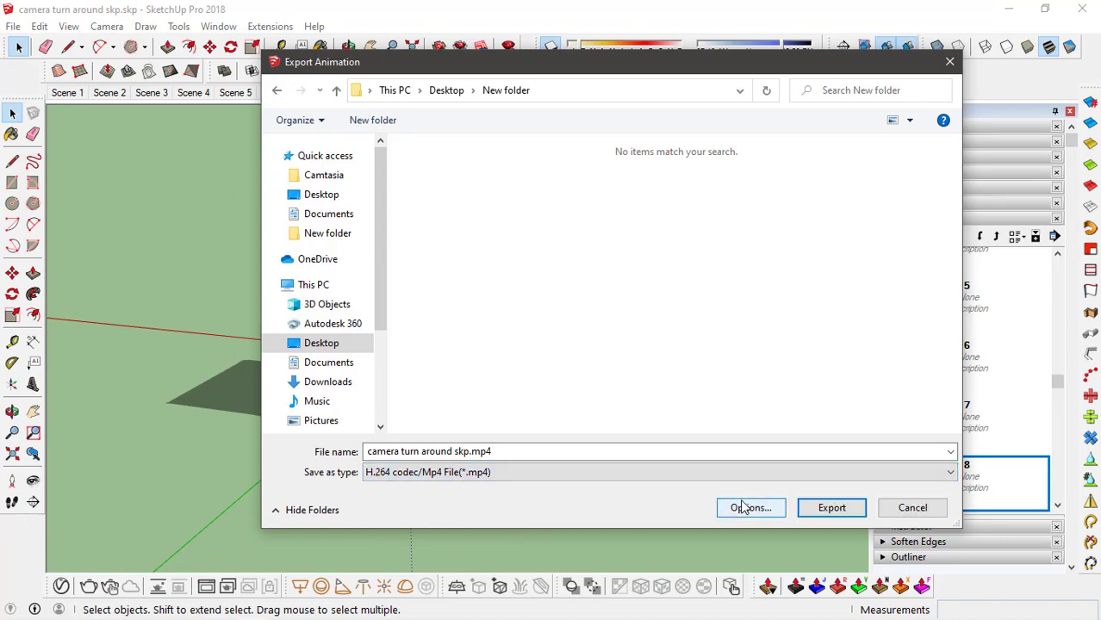
click(751, 506)
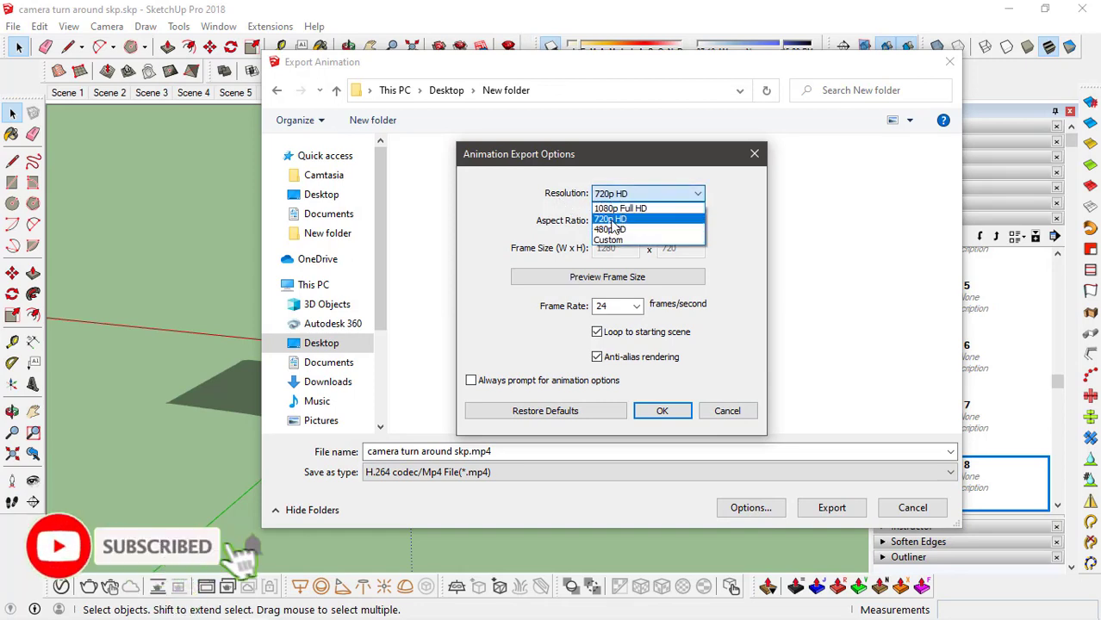
- Set the export options to 720p HD at 24 frames per second
click(610, 218)
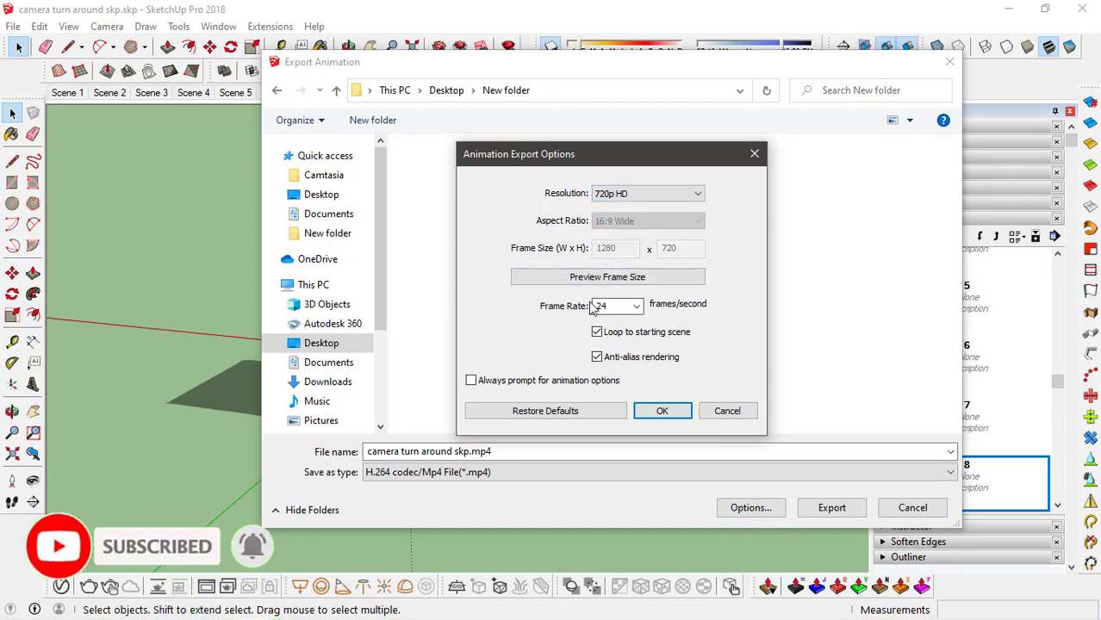
click(636, 307)
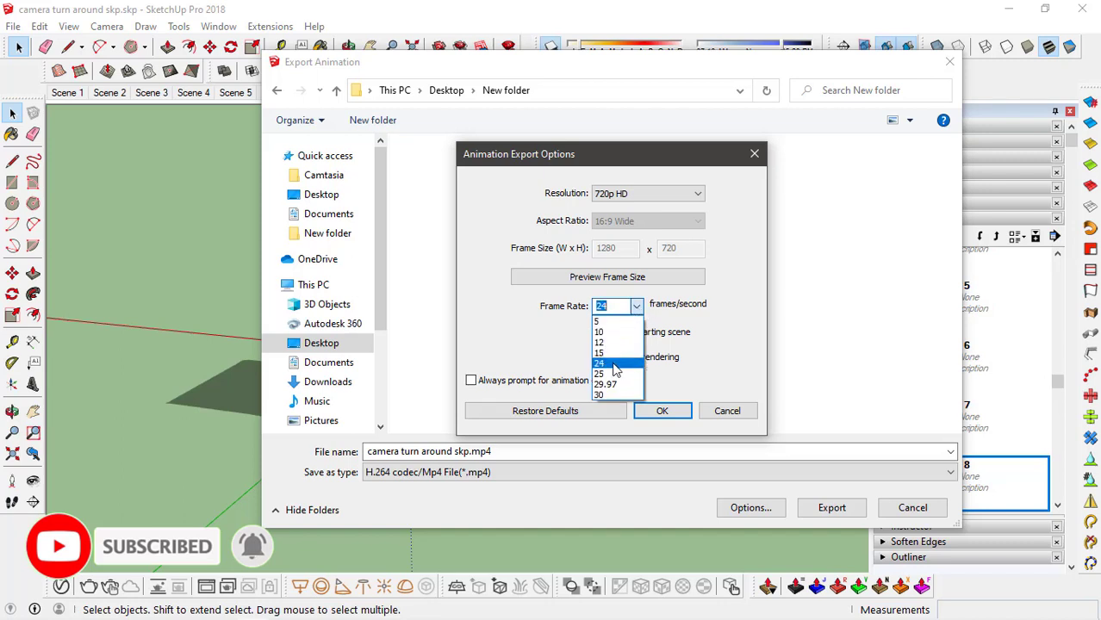
click(600, 362)
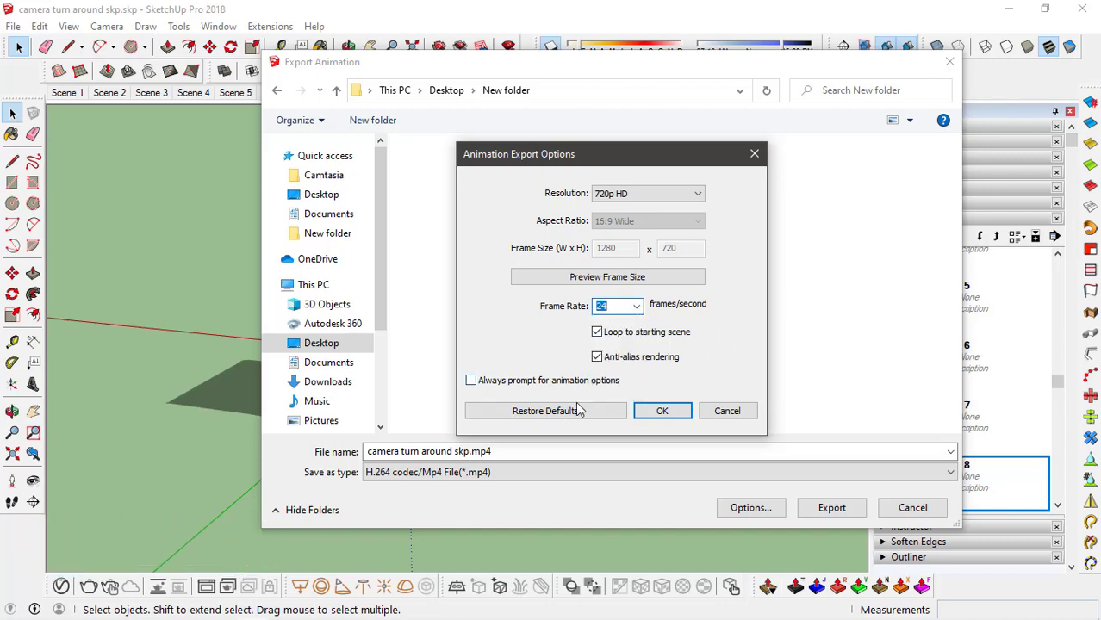
click(661, 410)
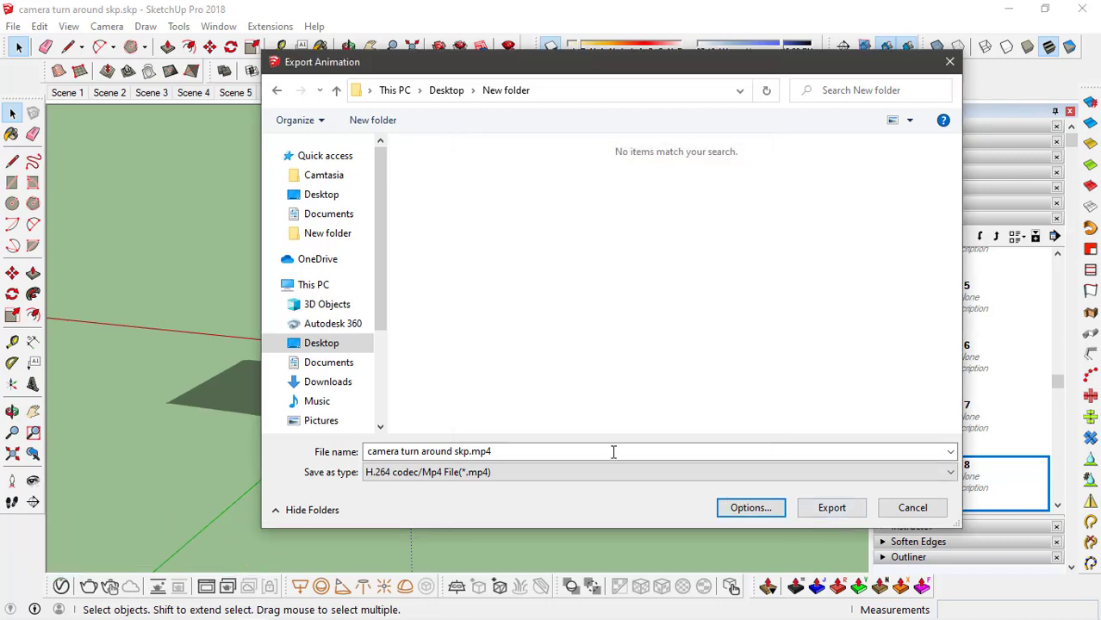
- Export the video and play camera turn around skp.mp4 in VLC
click(830, 506)
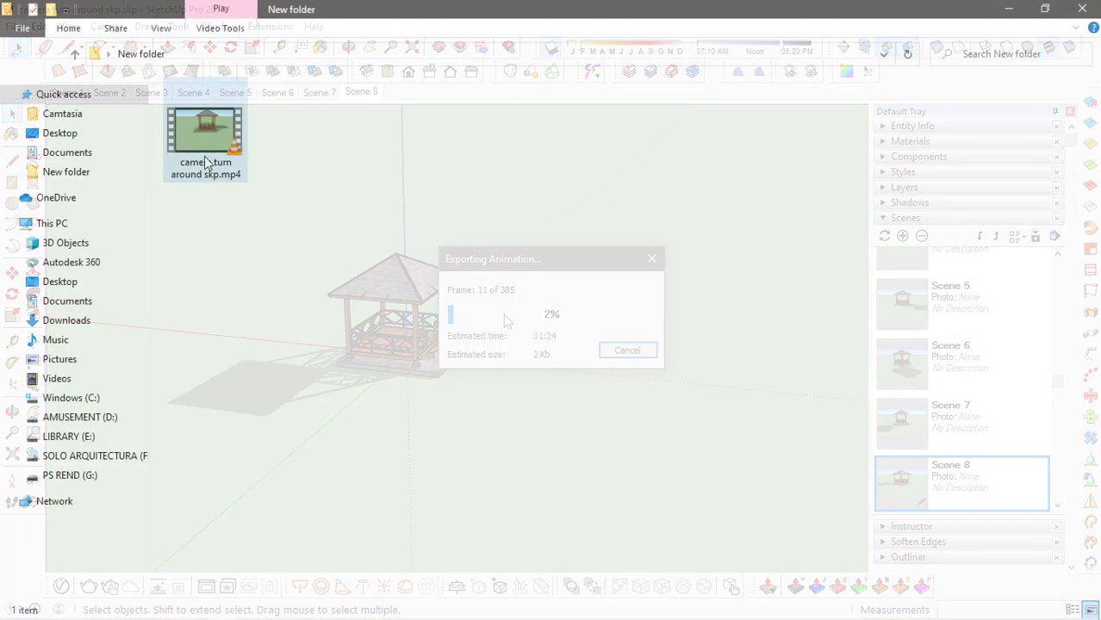
double_click(205, 138)
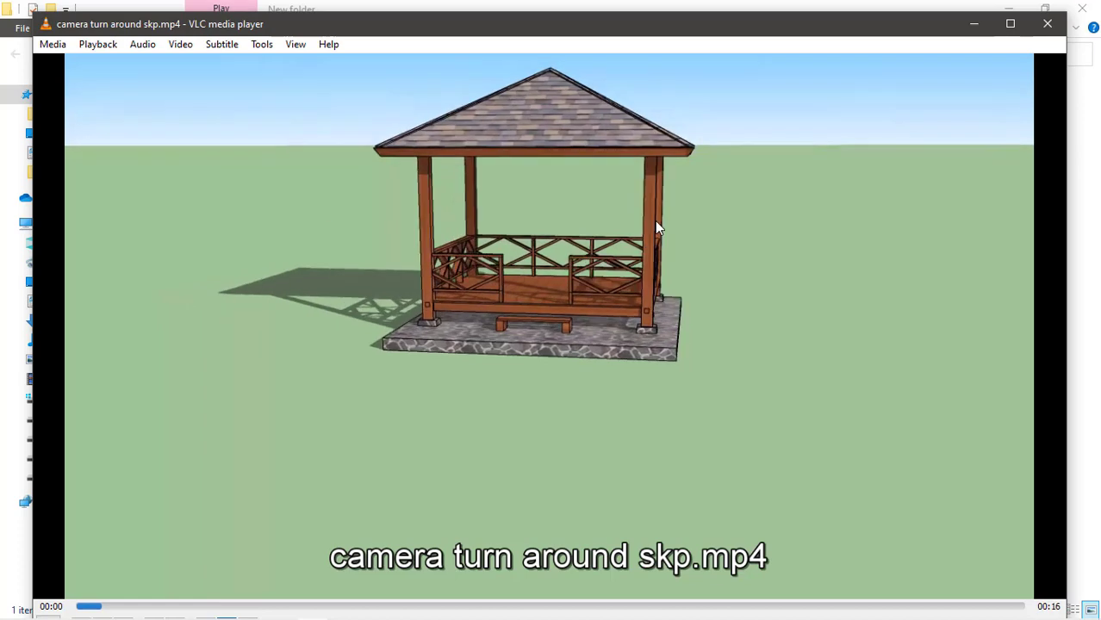